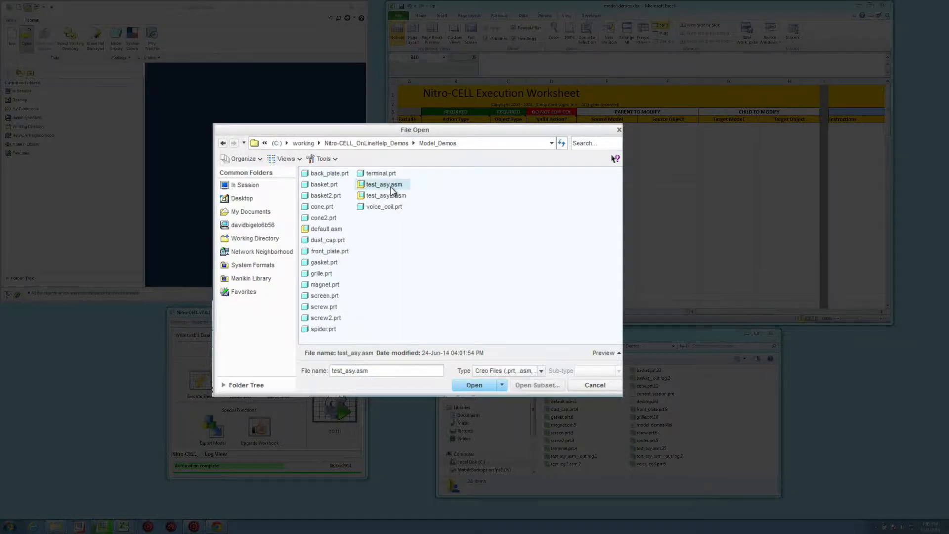
Step: Open the test_asy.asm speaker assembly from the Model_Demos folder
click(473, 384)
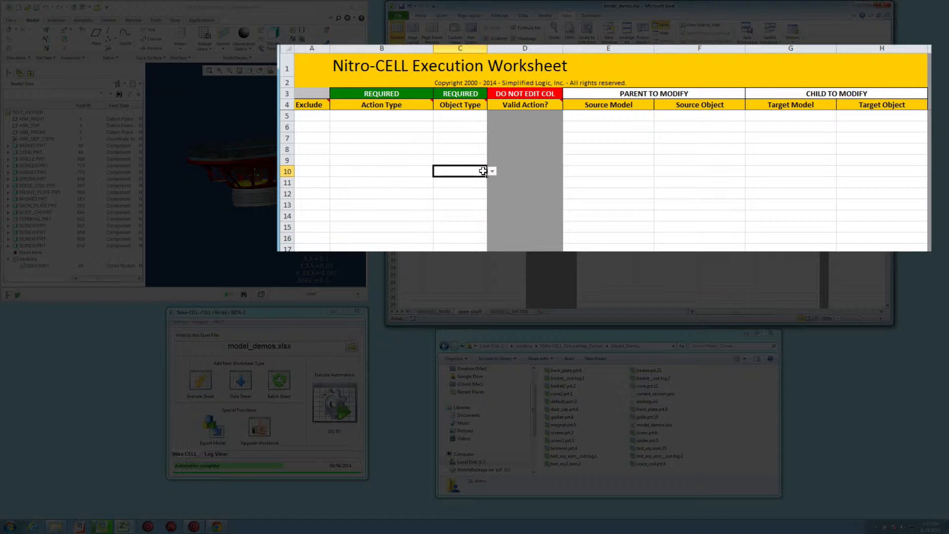
Step: Choose EXPORT_IGES from the Action Type dropdown in cell B10
click(492, 171)
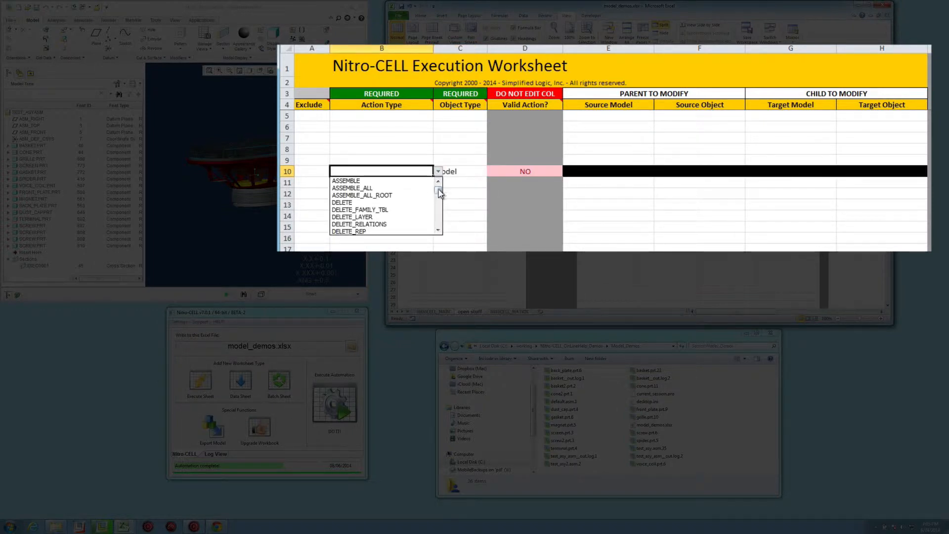
click(354, 171)
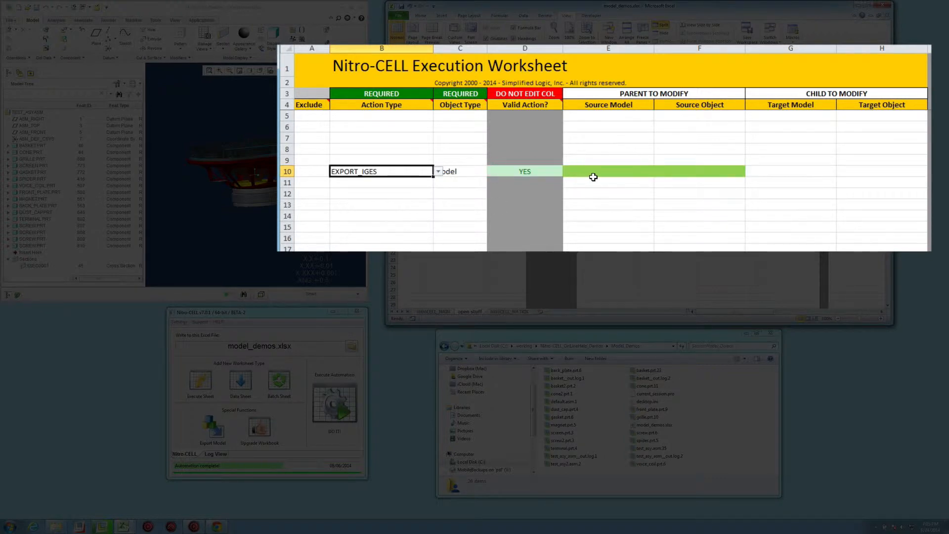
mouse_move(695, 171)
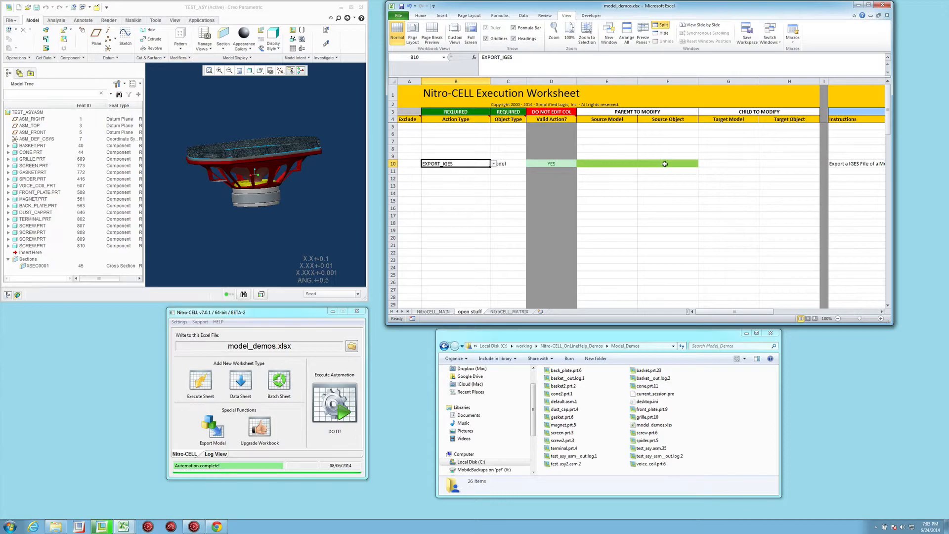
Step: Execute the worksheet with DO IT! so test_asy.igs is written to Model_Demos
click(334, 402)
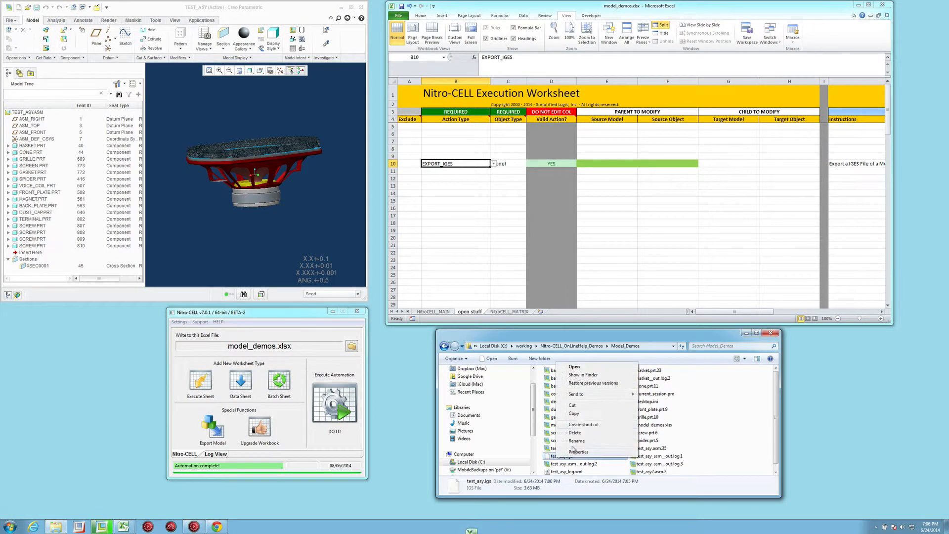
Step: Create a new Model_Demos subfolder named export
click(573, 432)
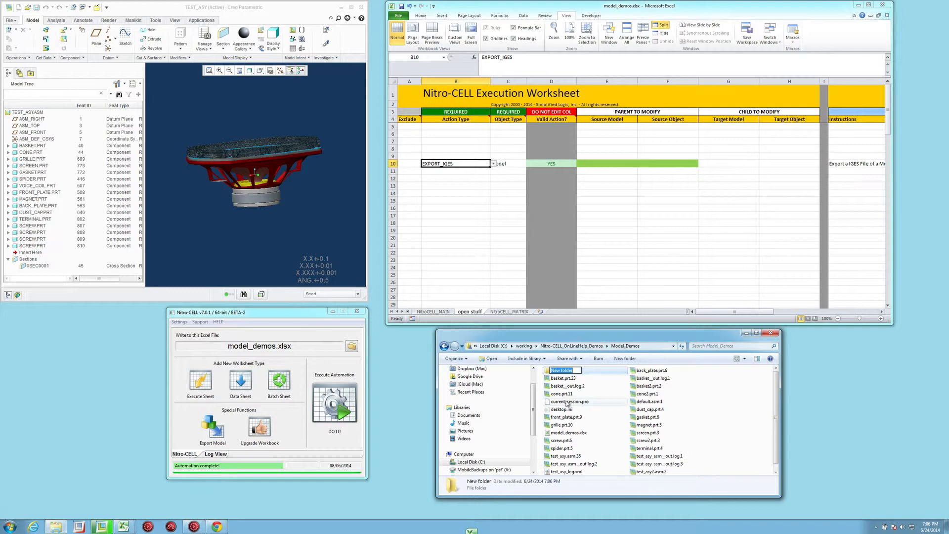
text(export)
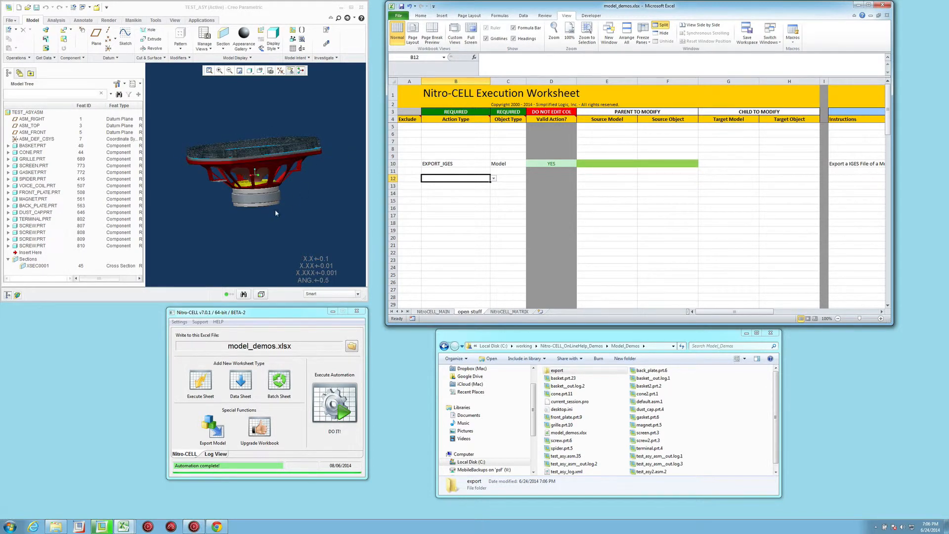
Step: Enter export\final_speaker as row 10's Source Object in cell F10 and view the export folder
click(667, 163)
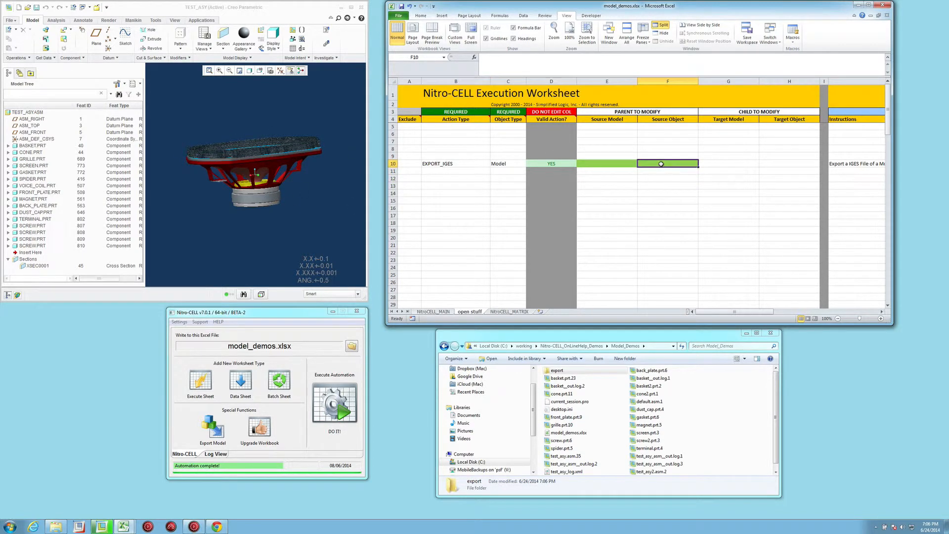
text(export\)
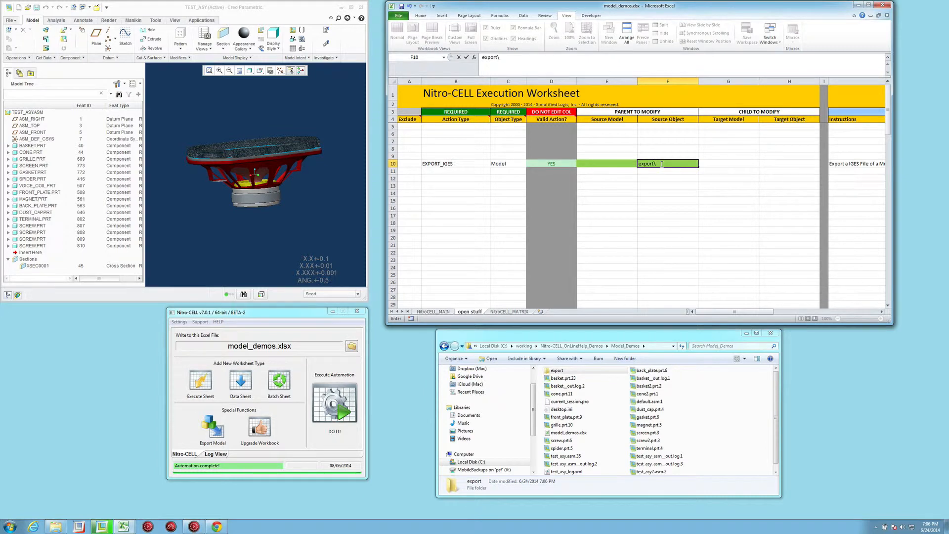
text(final_speaker)
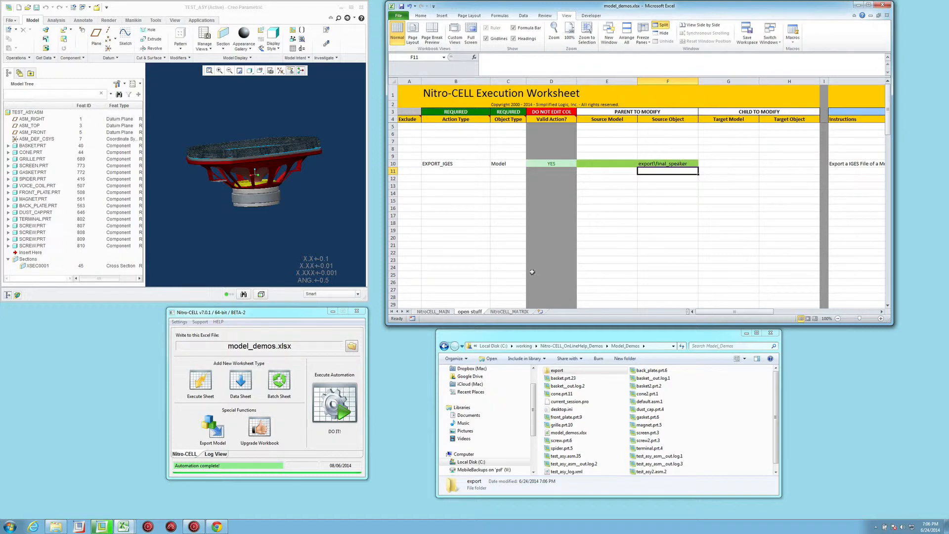
double_click(556, 369)
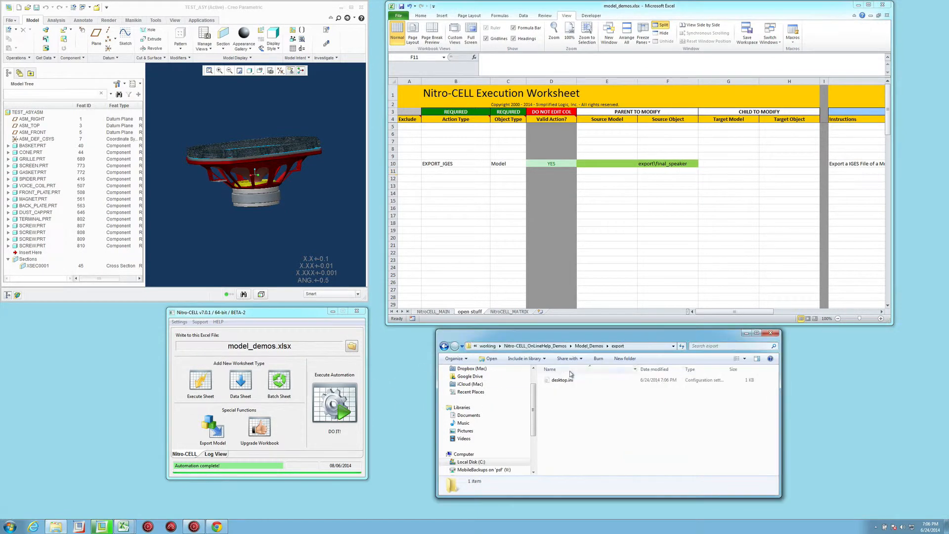
Step: Rerun DO IT!, then import the resulting final_speaker.igs into Creo as a new model
click(334, 402)
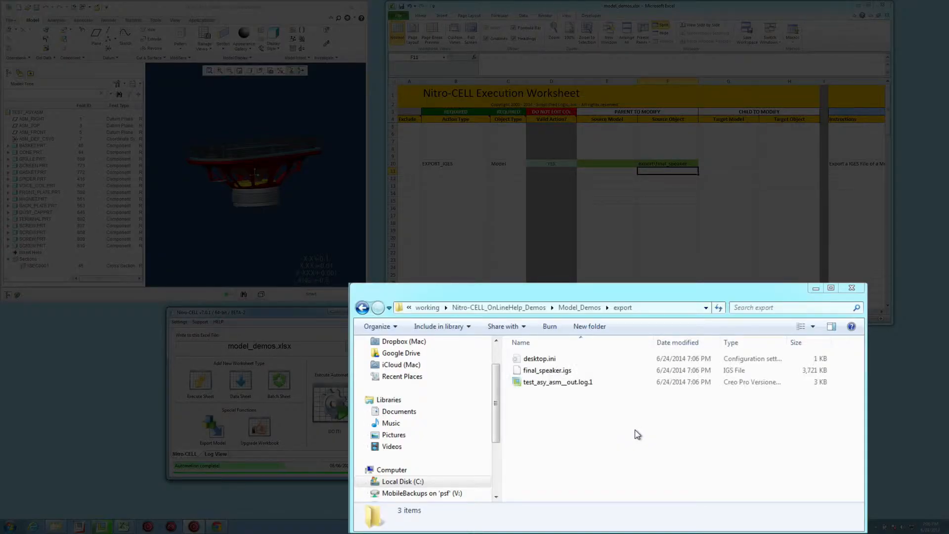
click(547, 370)
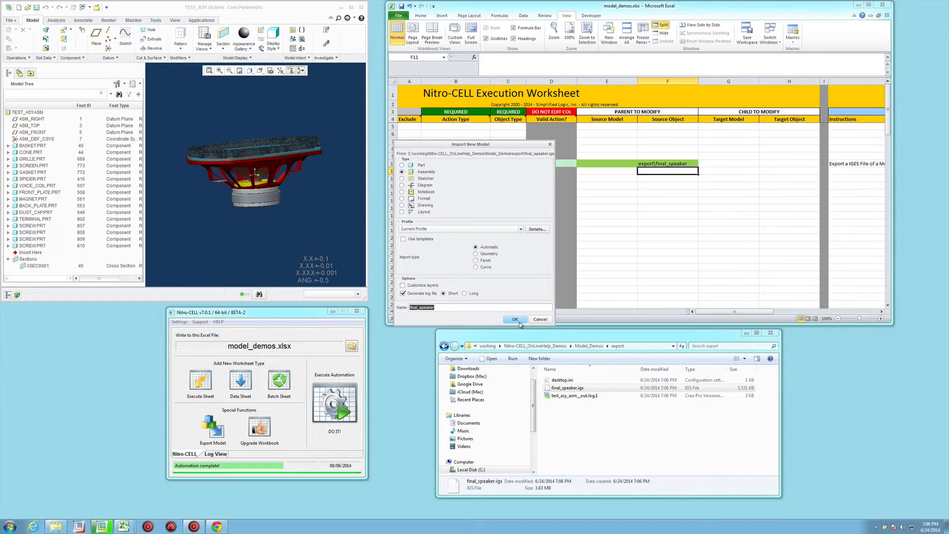
click(514, 319)
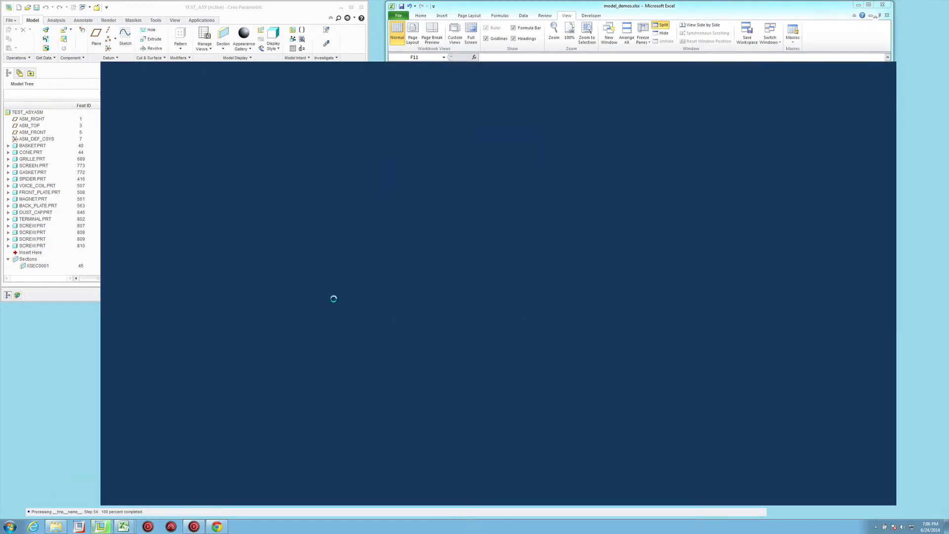